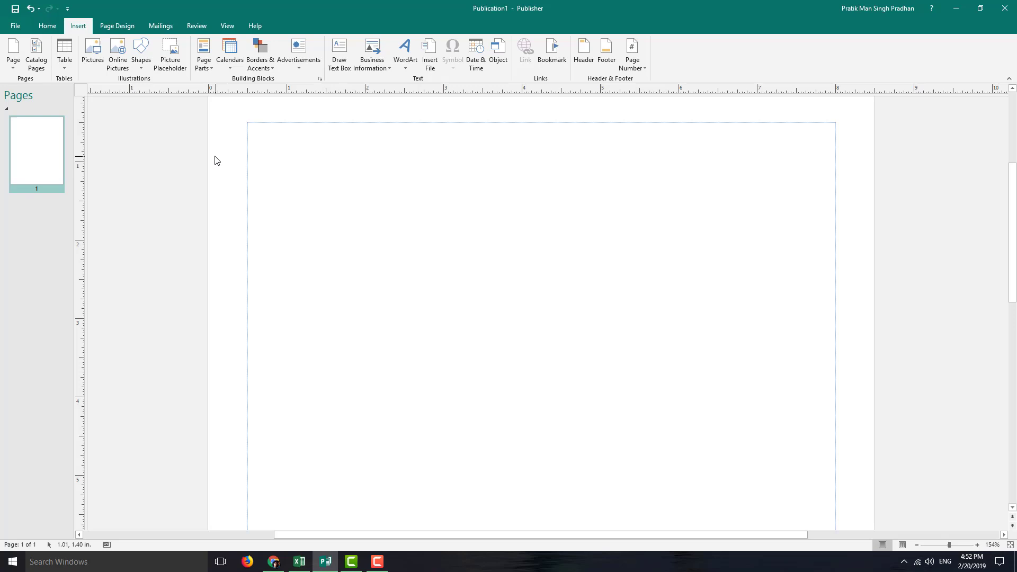
Step: Start a rounded rectangle from the Shapes gallery on the Insert ribbon
click(141, 52)
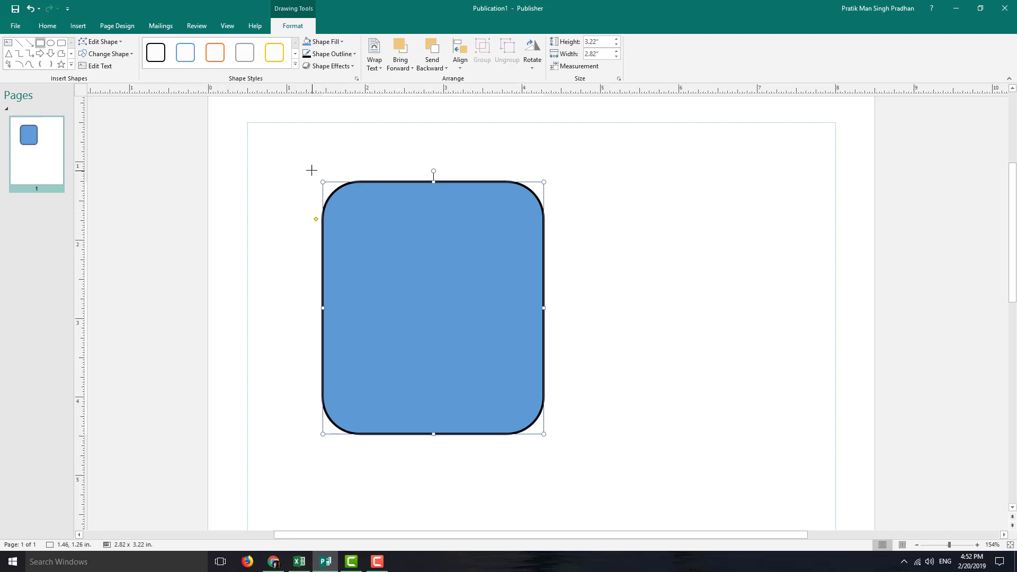
Step: Draw a bar across the box top, style it solid yellow, and give the box a grey gradient
drag(432, 433, 433, 218)
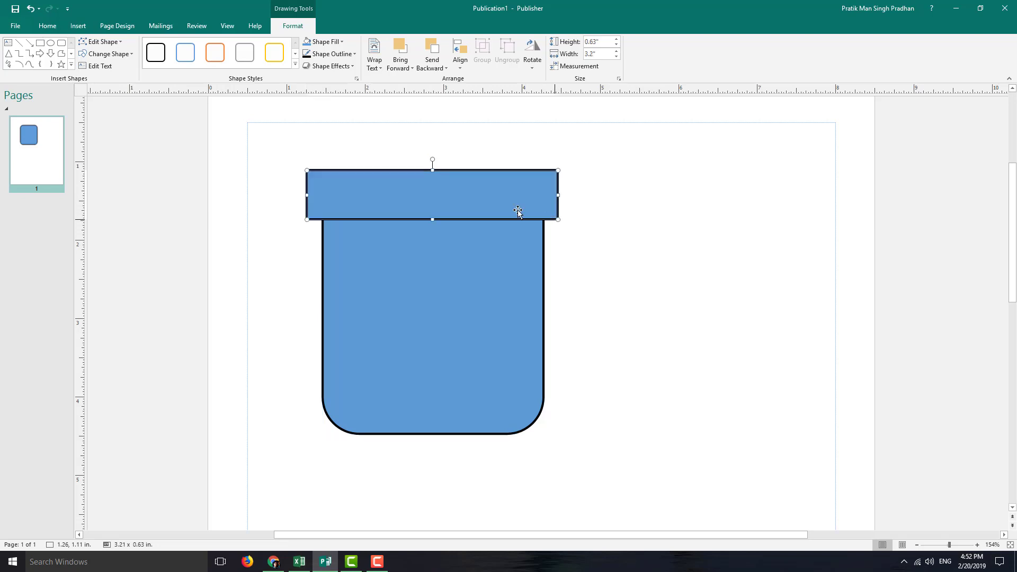
click(296, 65)
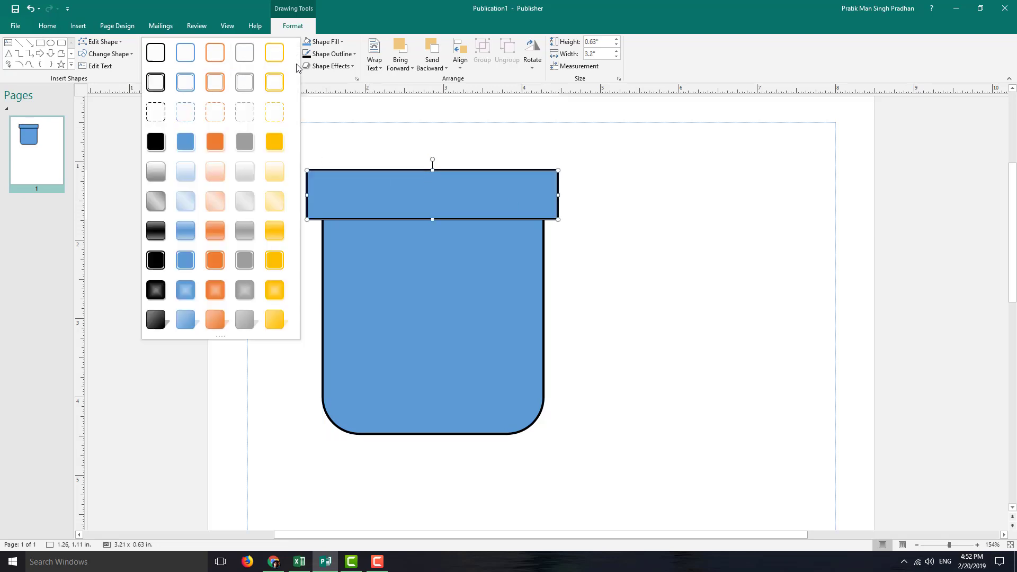
click(273, 53)
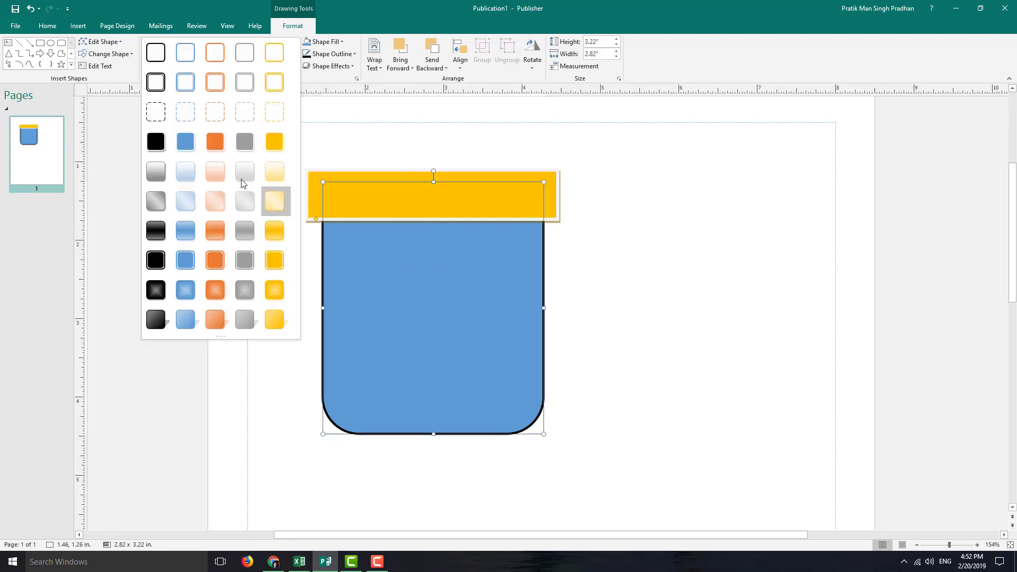
click(245, 172)
text(Title)
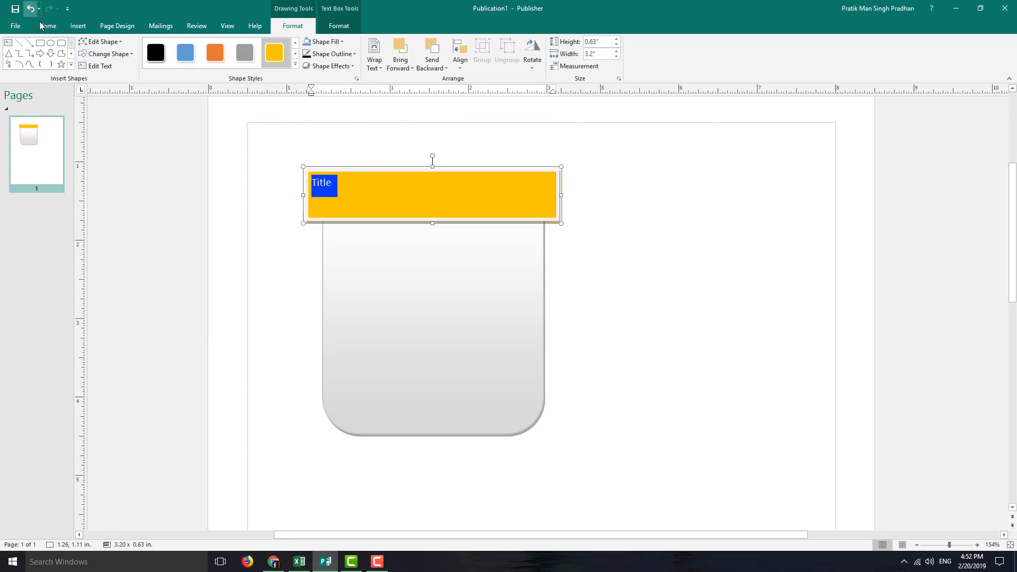
Step: Centre the Title text horizontally and vertically within the yellow bar
click(47, 25)
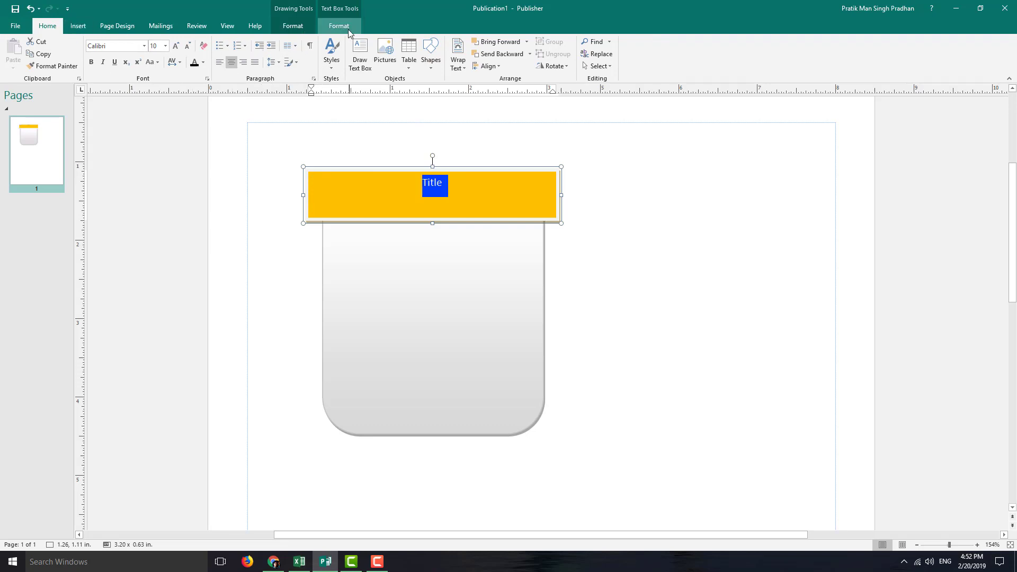
click(339, 25)
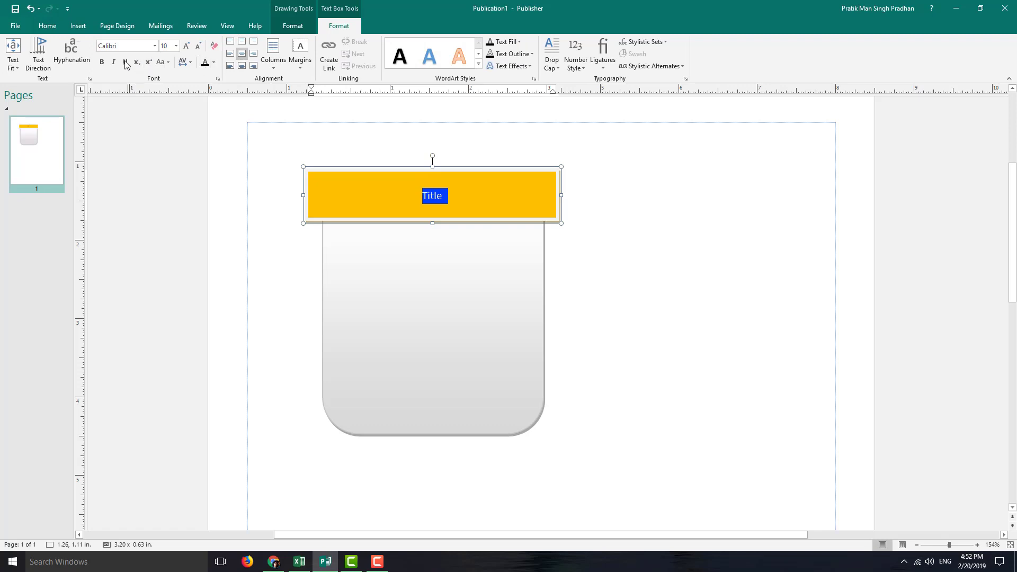
mouse_move(148, 62)
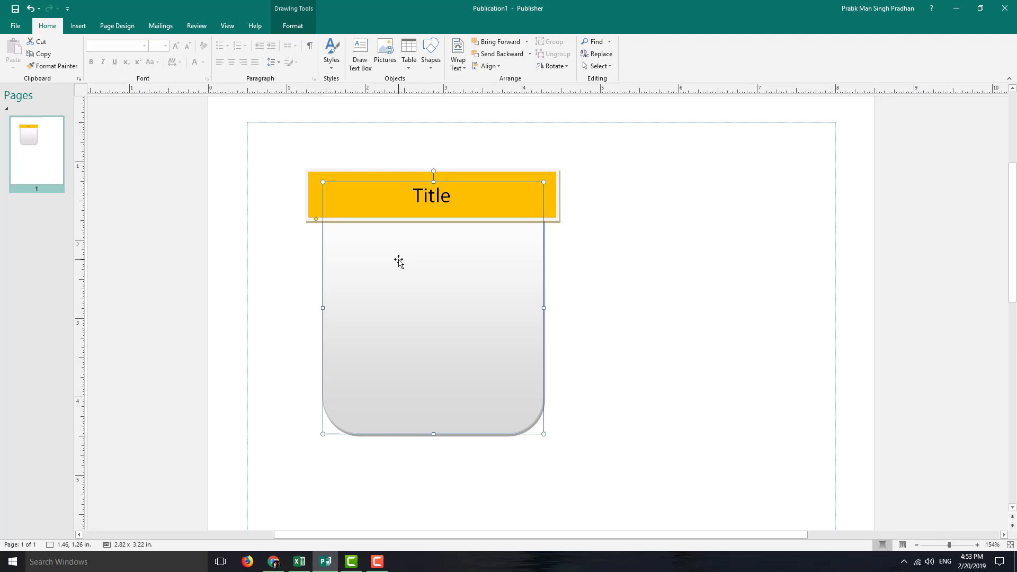
Step: Enter 'Information' in the grey box and paste copies to fill four lines
text(Informationm)
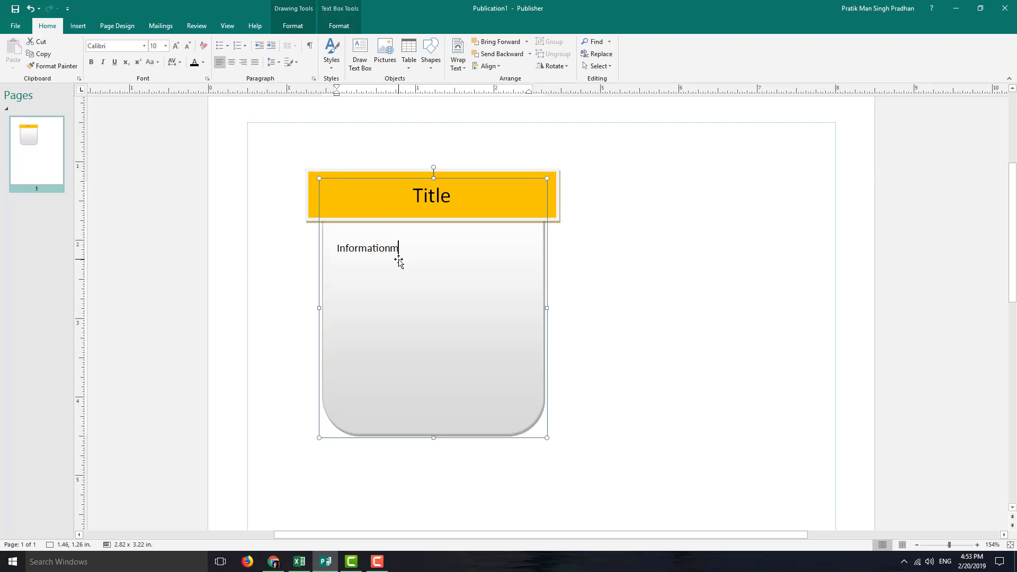
key(ctrl+c)
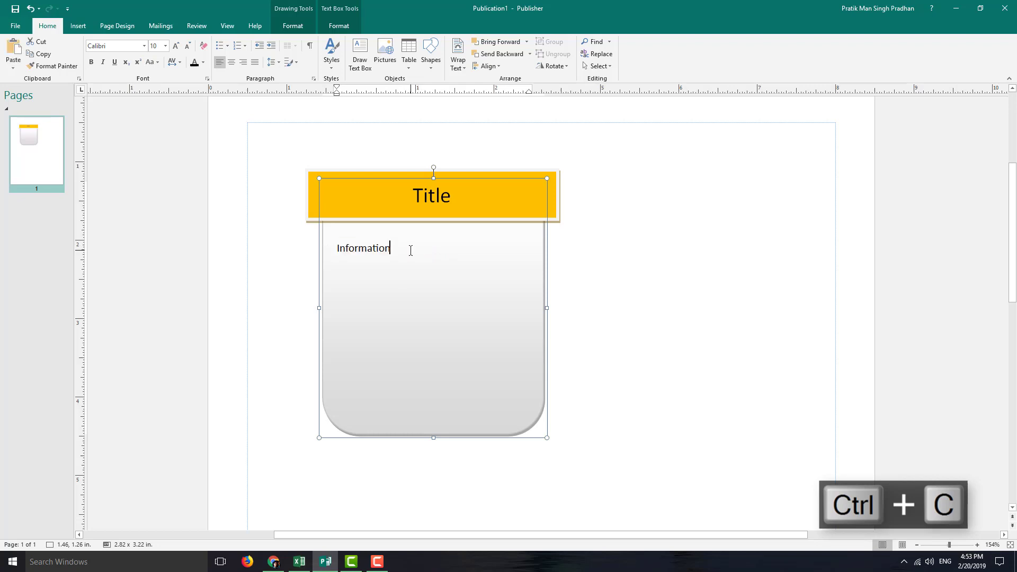
key(ctrl+v)
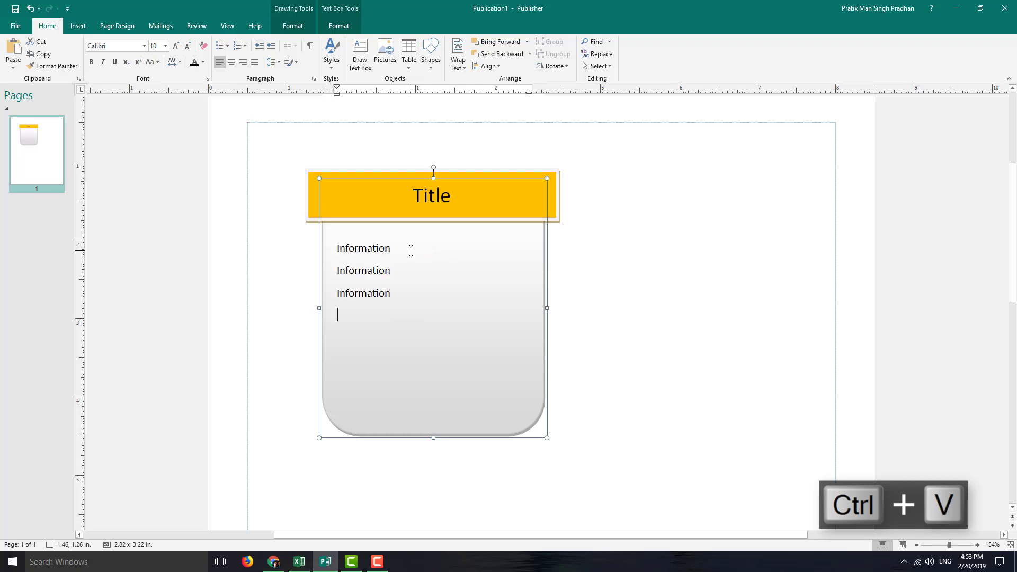
key(ctrl+v)
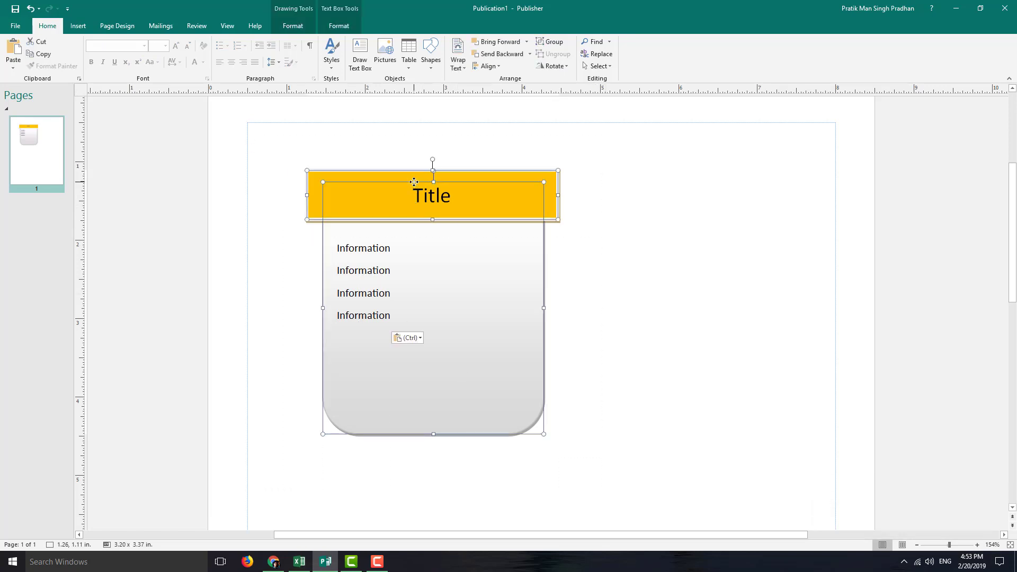
Step: Group the yellow bar and the information box into one object via the context menu
right_click(414, 182)
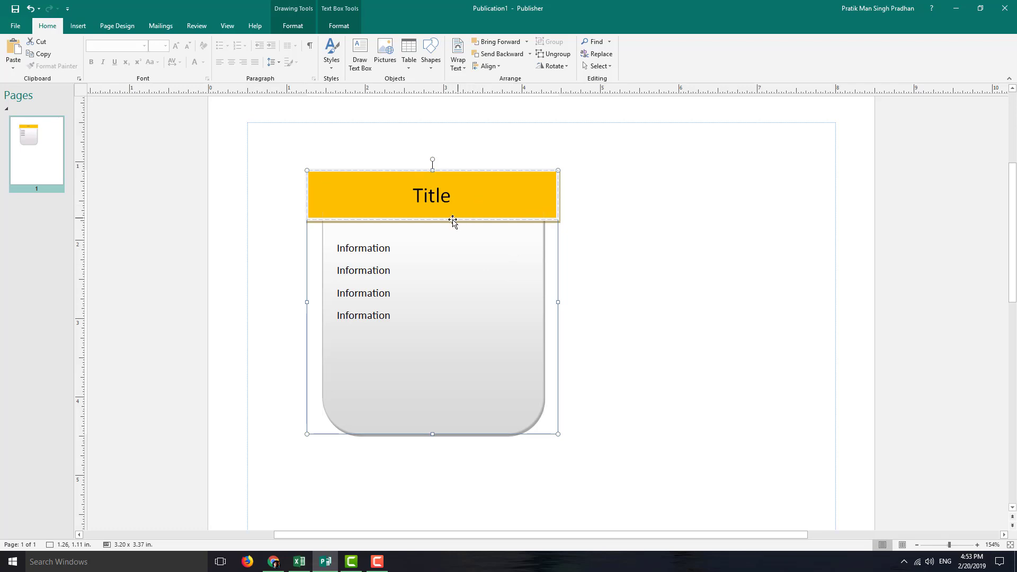
right_click(452, 220)
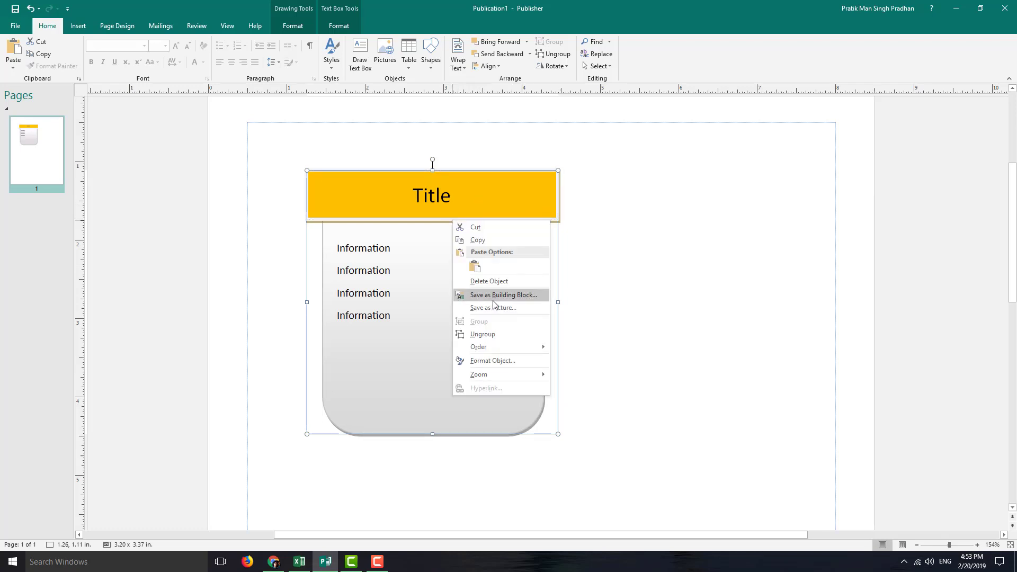
mouse_move(490, 302)
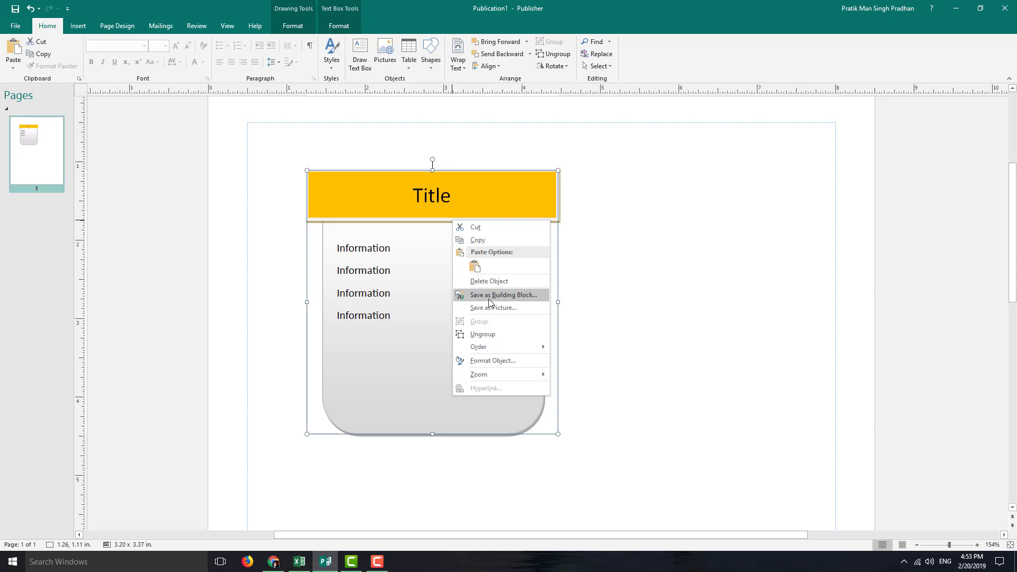
Step: Start a new building block from the group and title it 'Information Box'
click(501, 294)
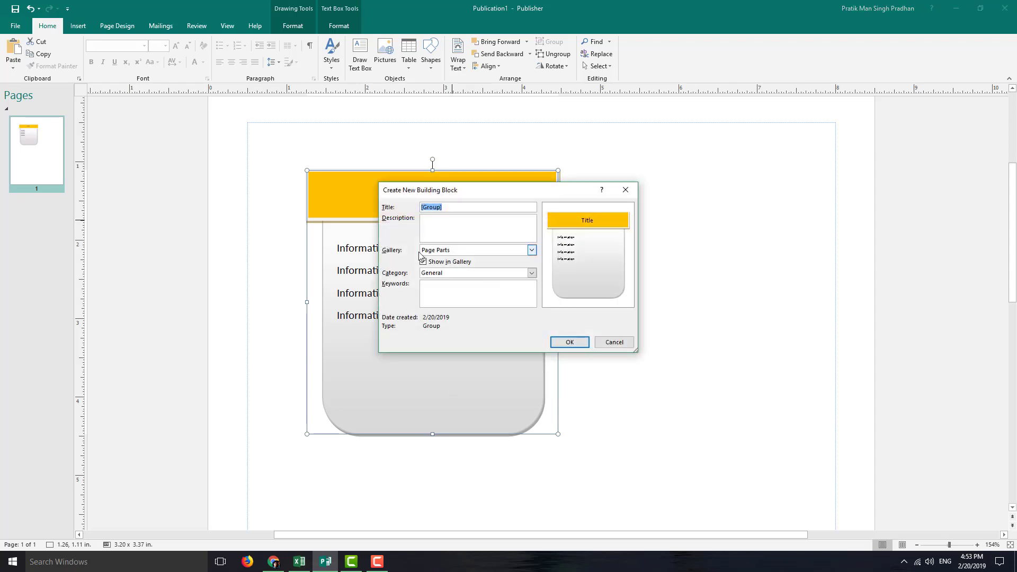
click(422, 262)
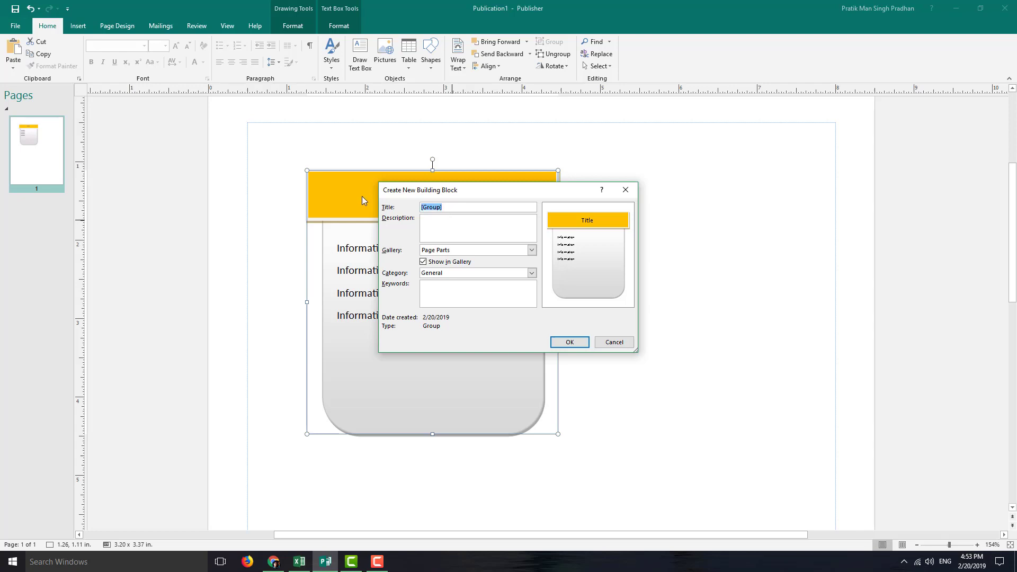
text(Information)
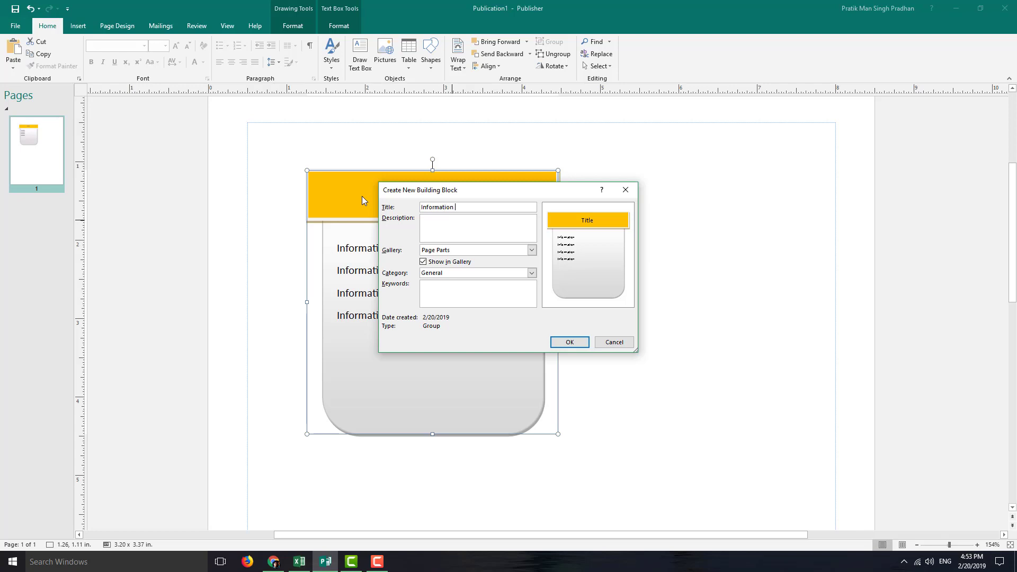
text(Box)
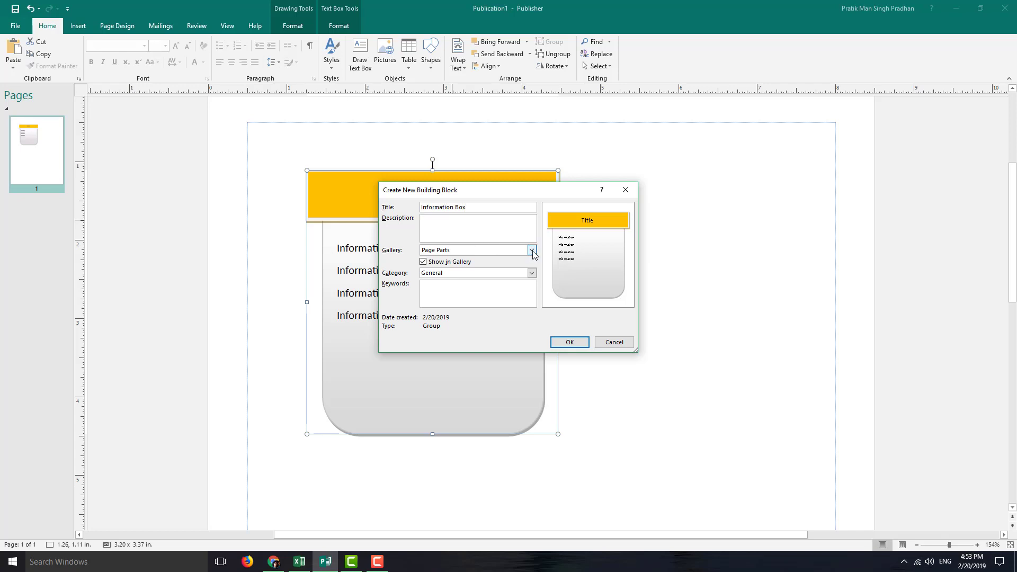
Step: Keep the Page Parts gallery, set category Stories, and save the building block
click(531, 250)
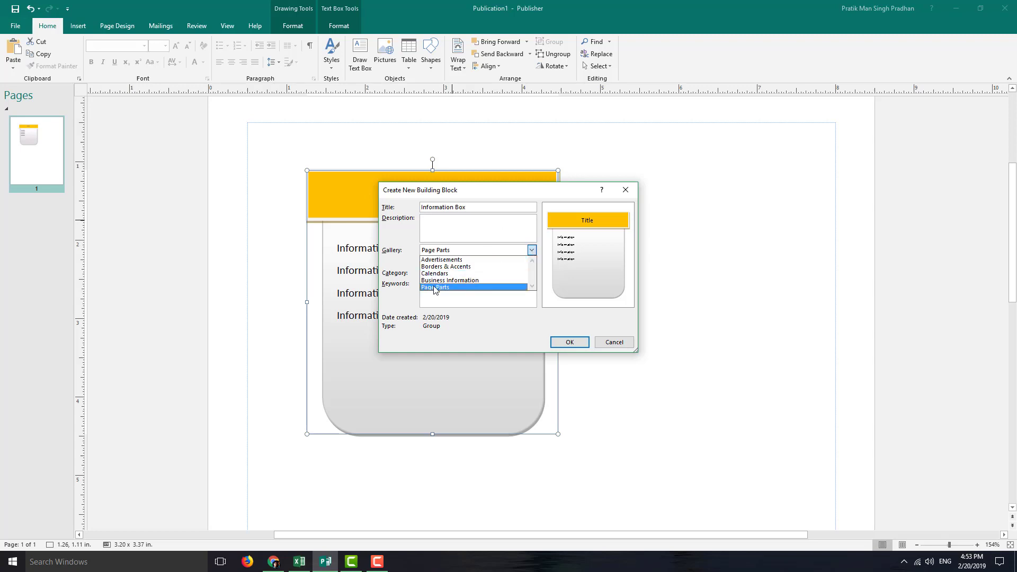
click(434, 287)
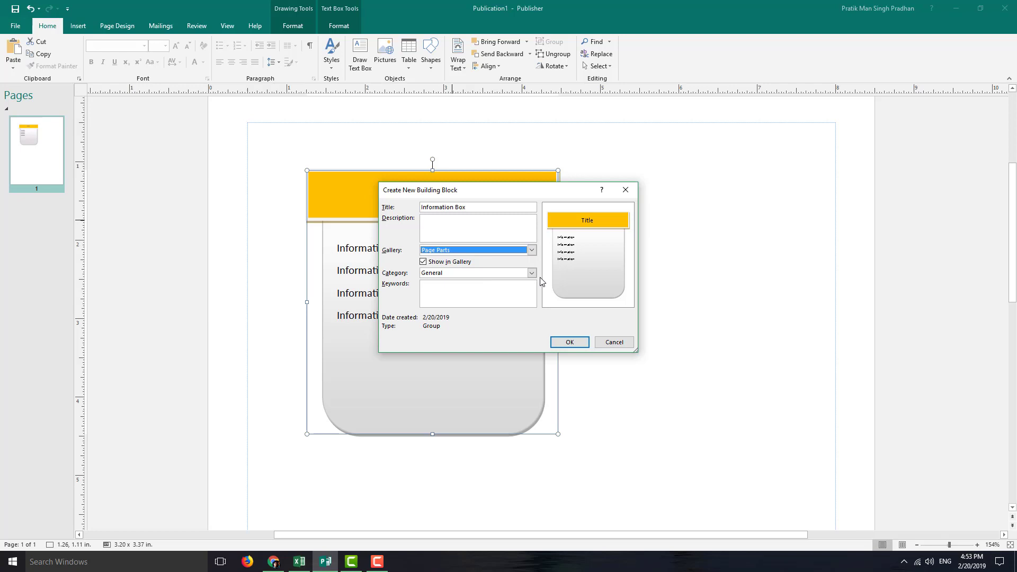
click(531, 272)
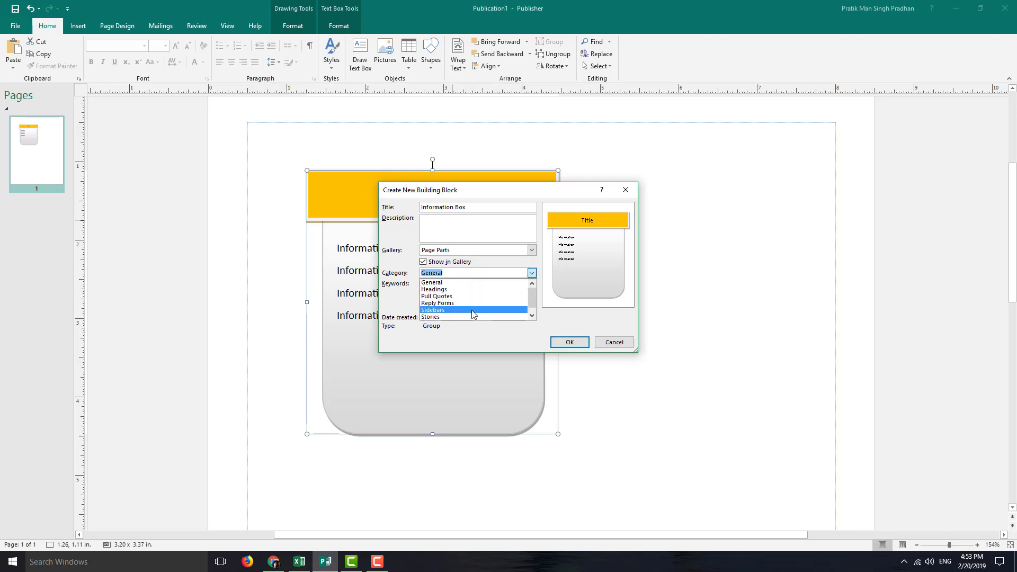
click(430, 317)
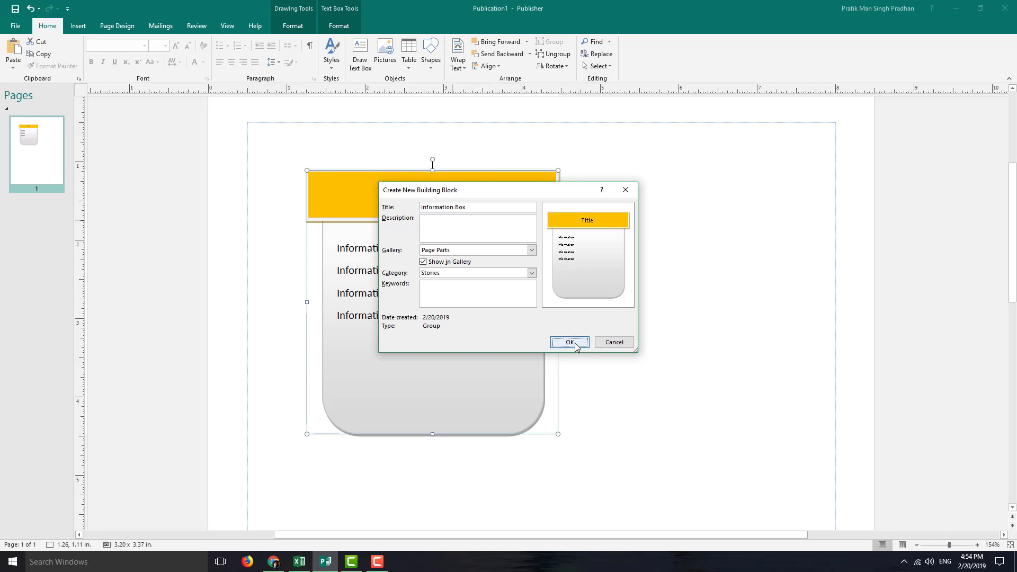
click(568, 342)
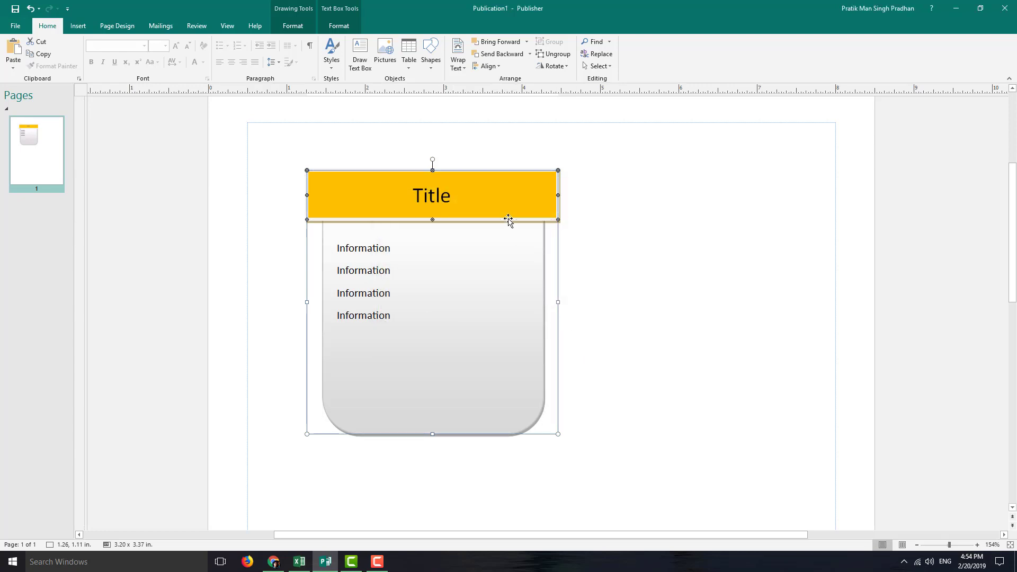
Step: Delete the original box and locate Information Box in the Page Parts gallery
key(delete)
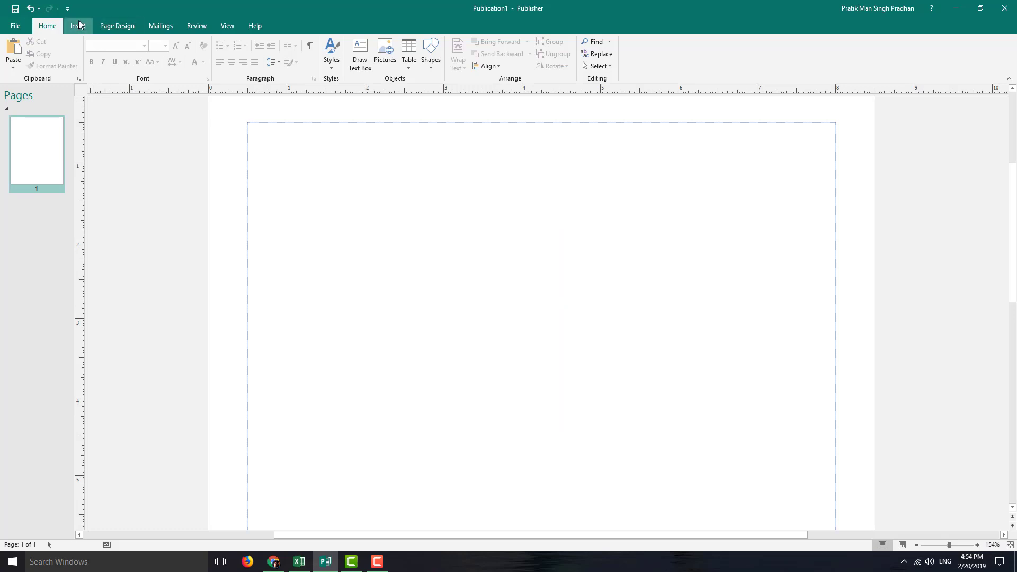
click(77, 26)
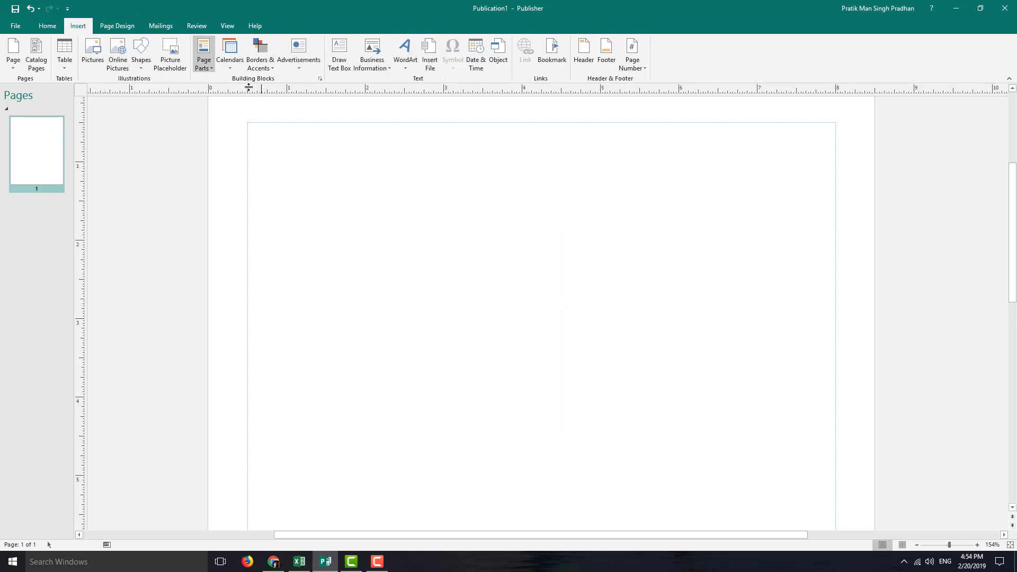
click(203, 55)
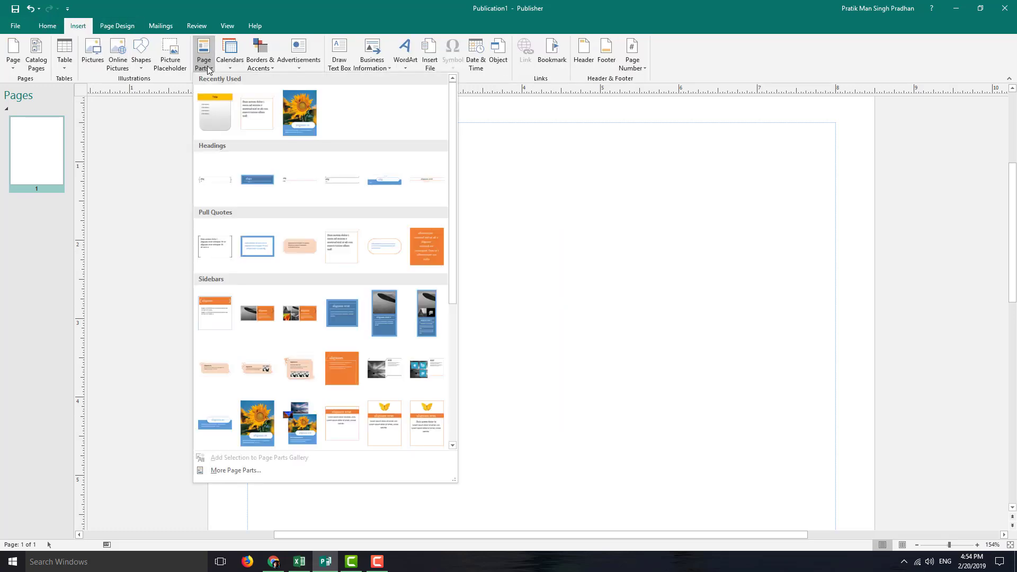
mouse_move(215, 111)
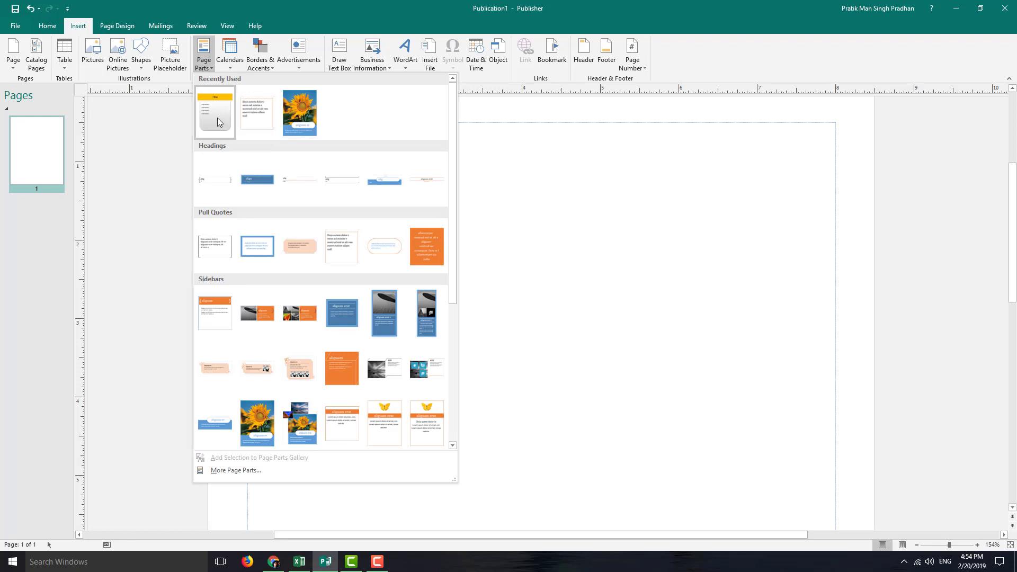
scroll(down, 3)
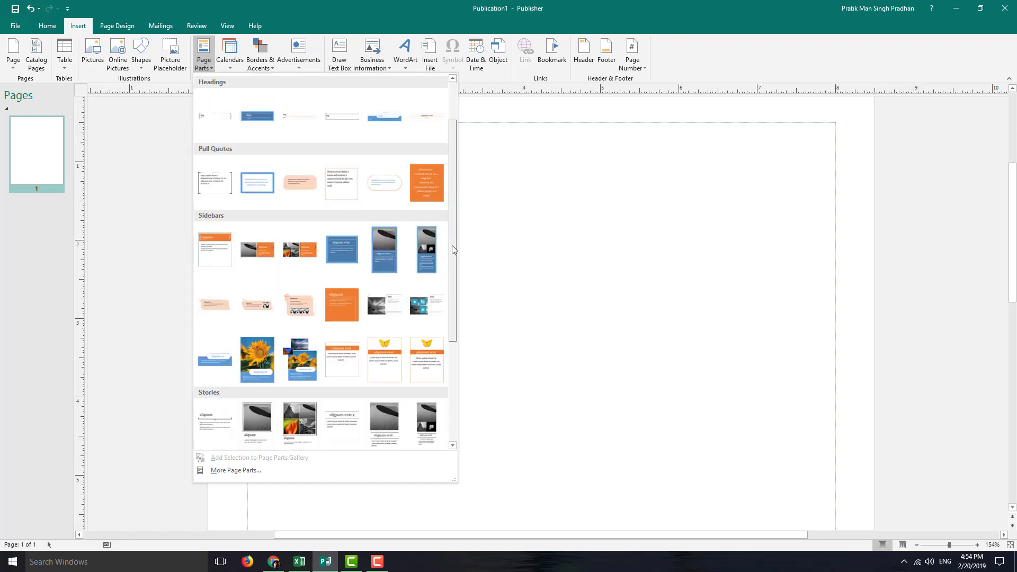
scroll(down, 3)
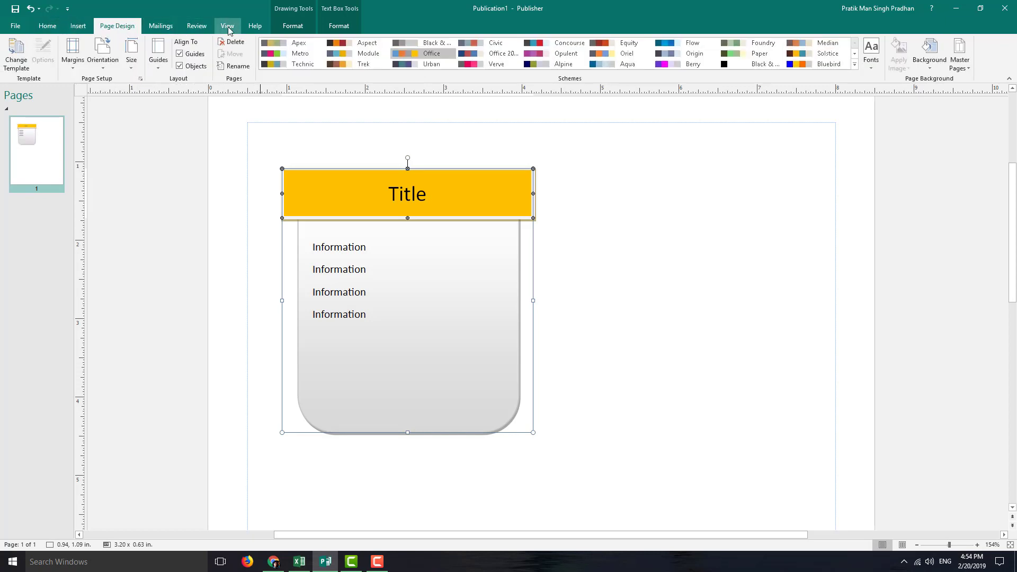
Step: Insert a second Information Box and drag it right and down to overlap the first
click(77, 26)
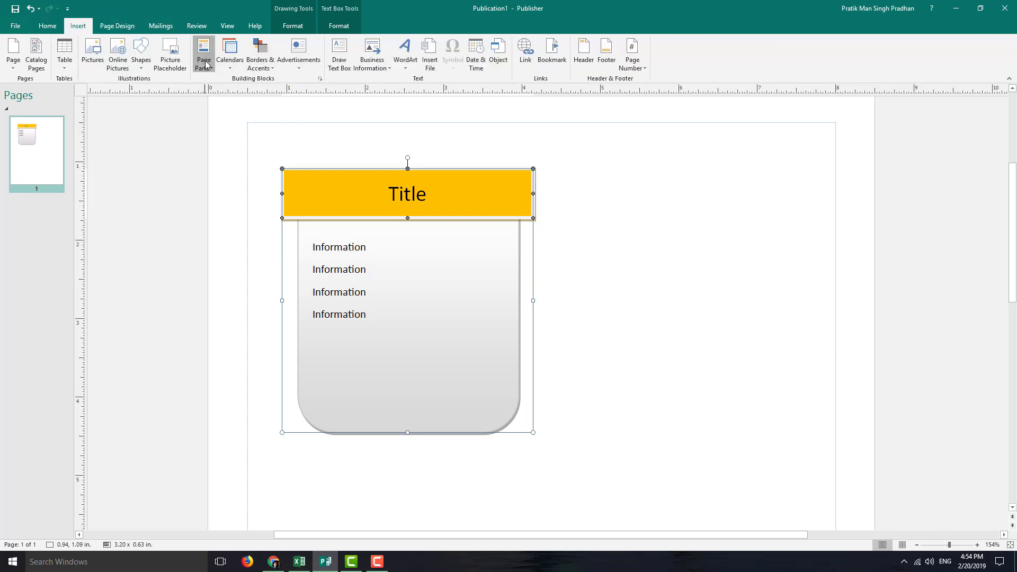
click(204, 54)
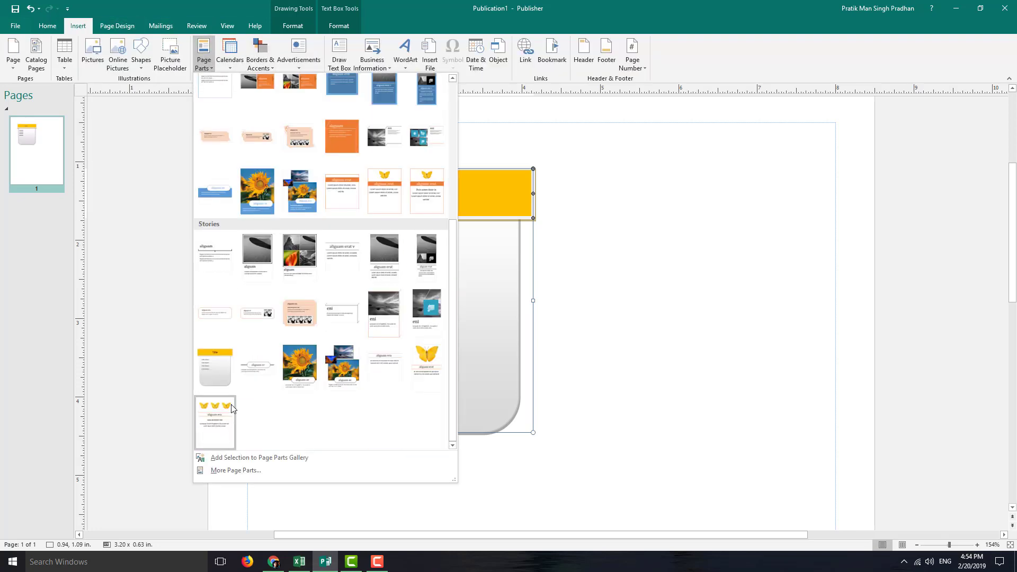
click(214, 422)
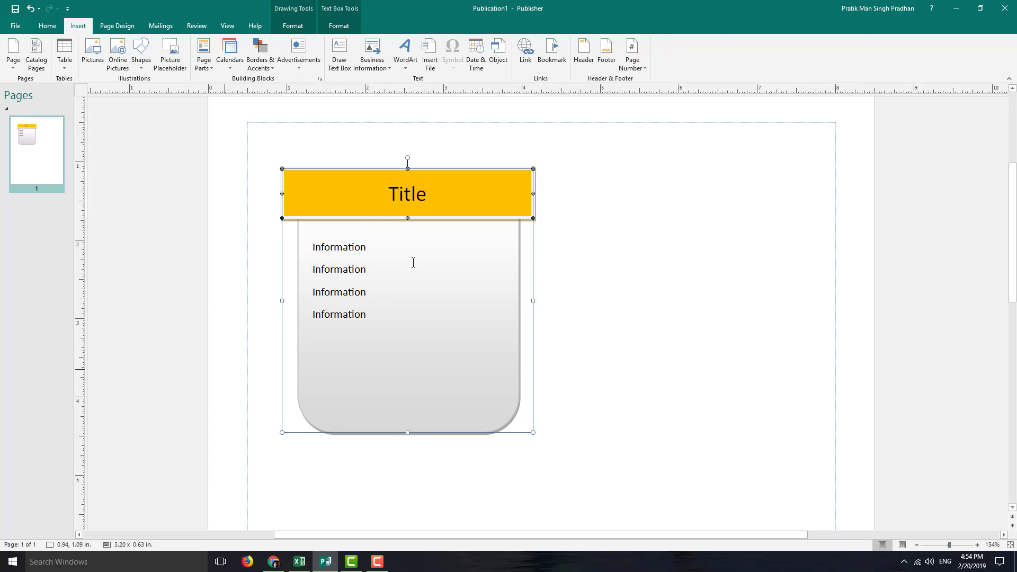
drag(407, 192, 541, 199)
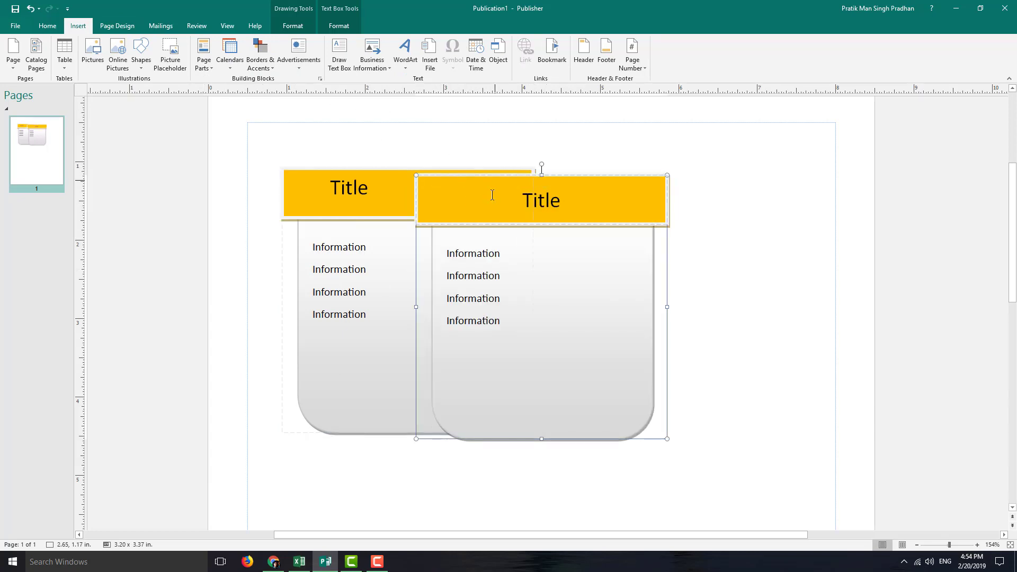
right_click(488, 189)
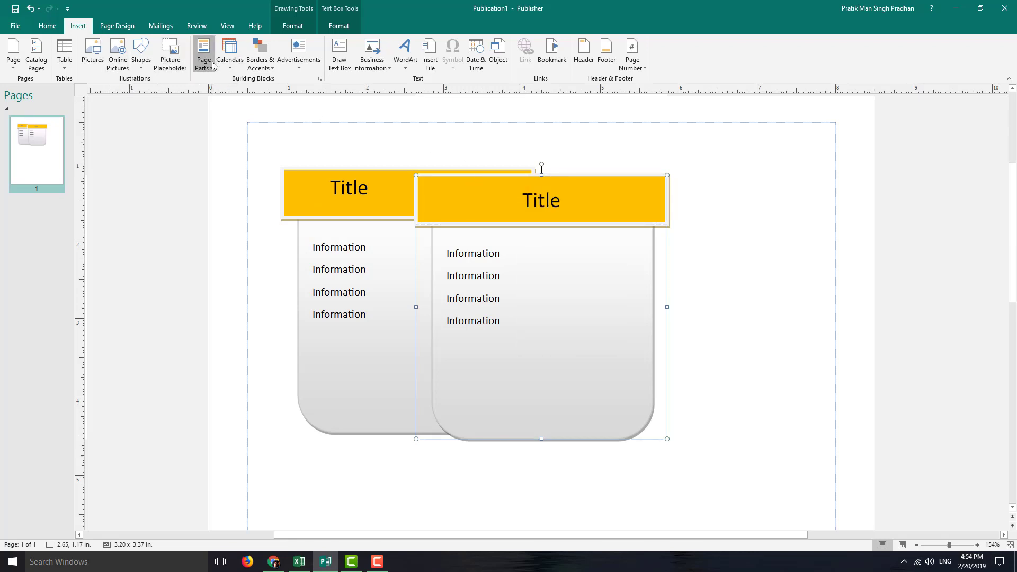
click(203, 55)
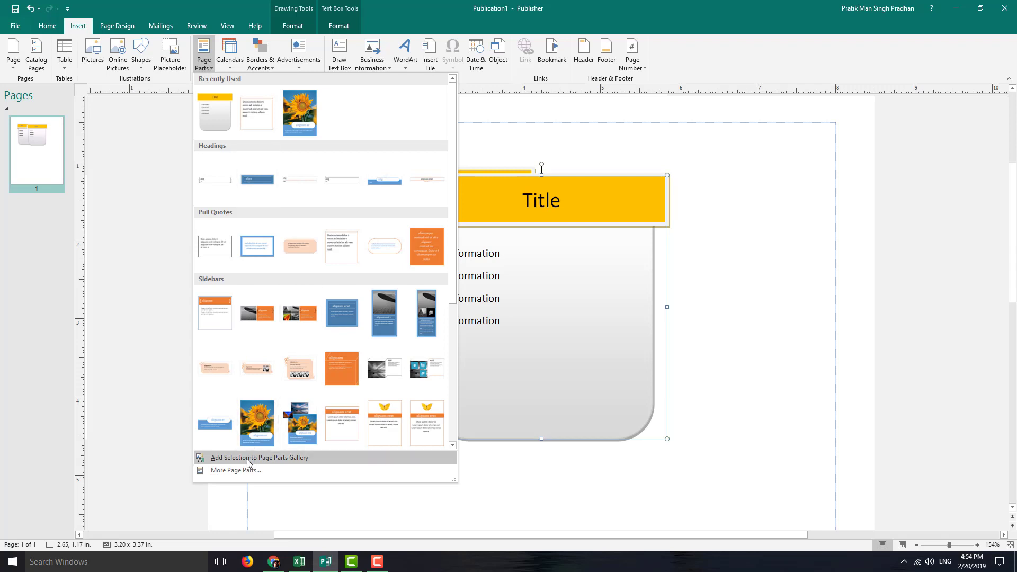
mouse_move(275, 459)
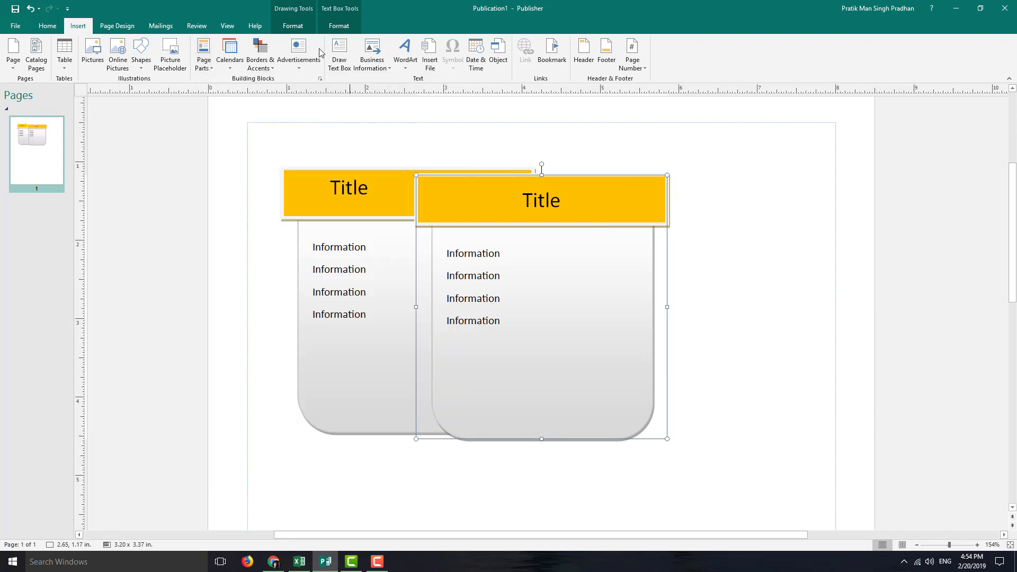
Step: Try the Opulent, Oriel, Flow and Bluebird colour schemes on both boxes from Page Design
click(116, 25)
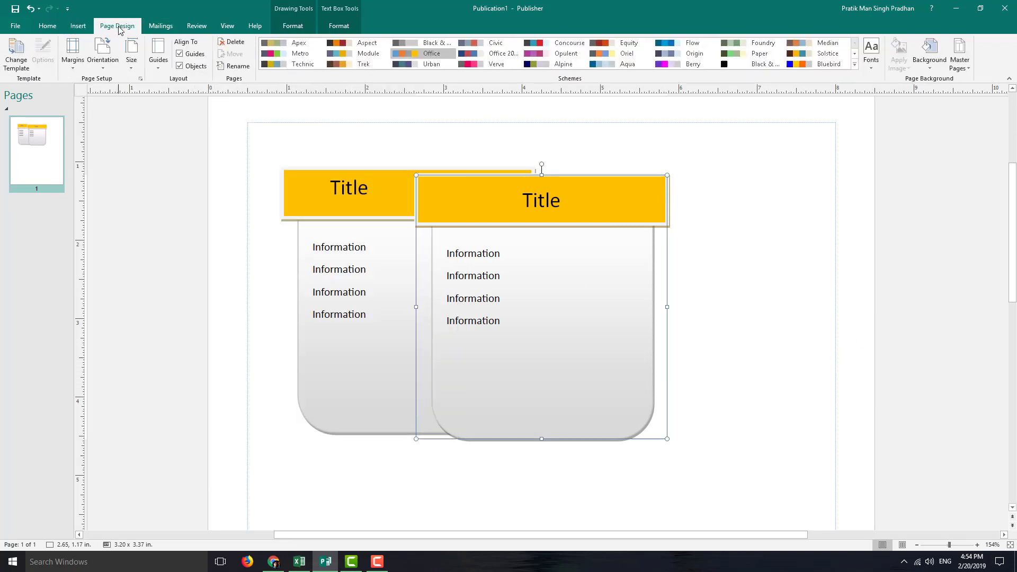
click(565, 53)
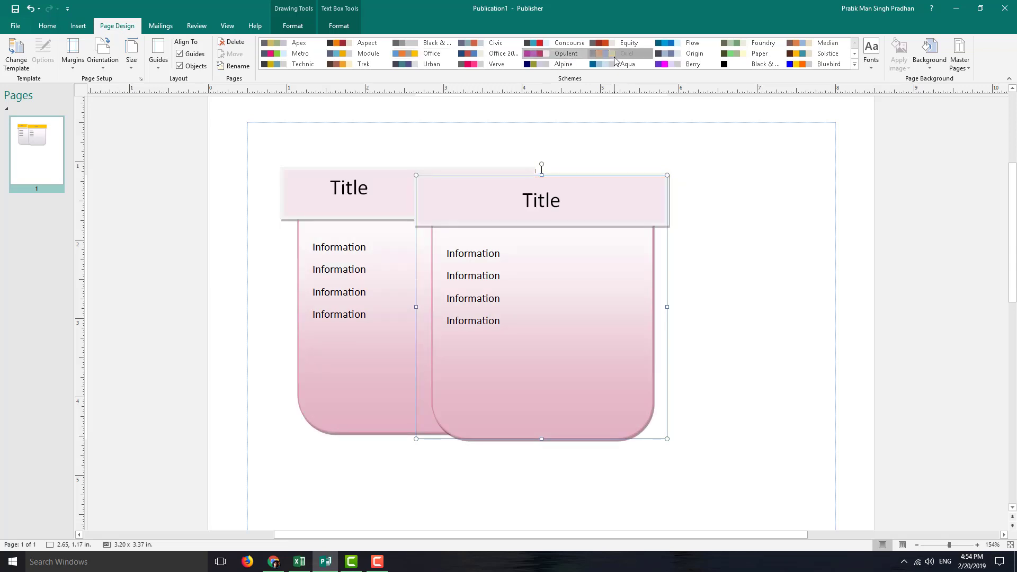
click(626, 53)
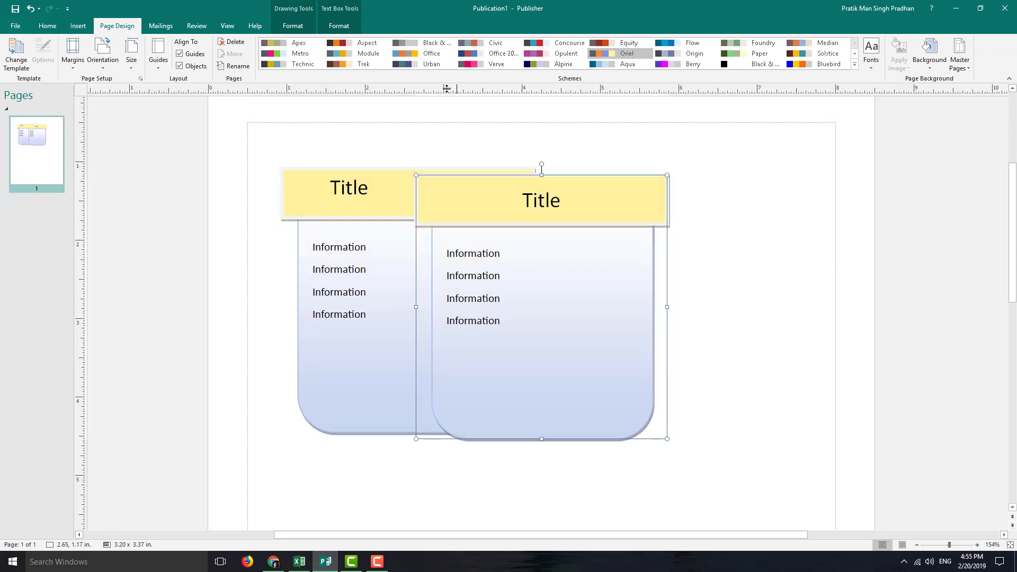
click(692, 42)
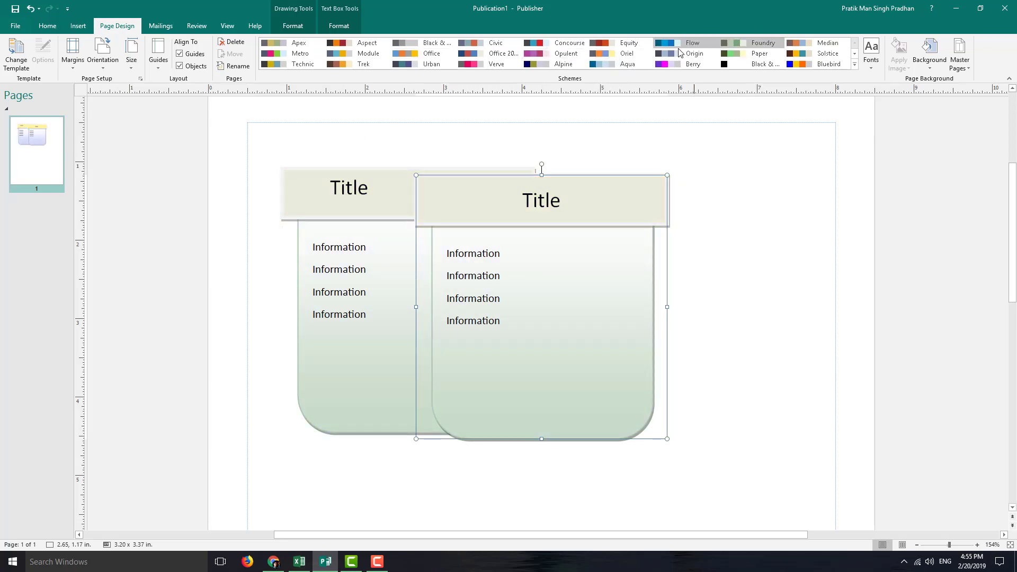
click(828, 64)
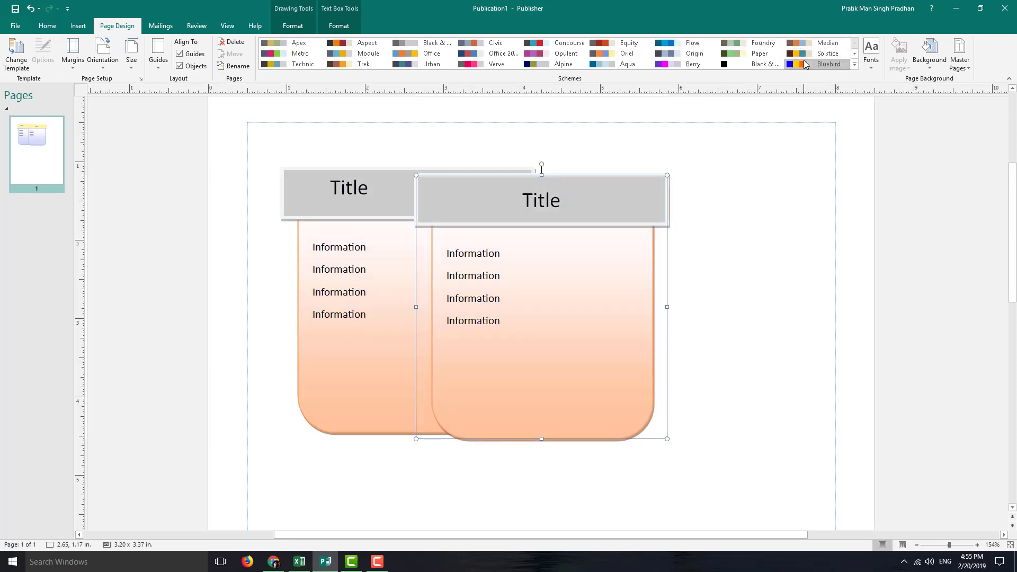